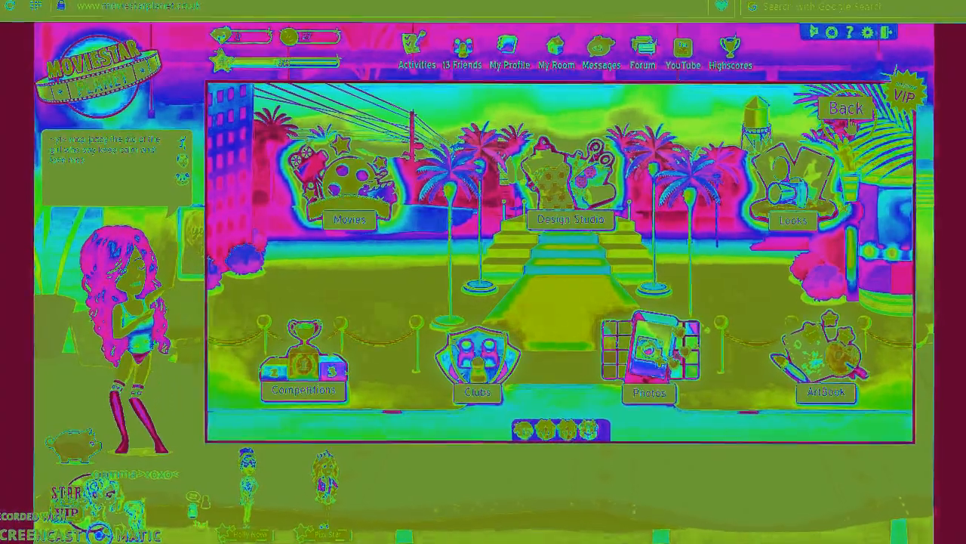
# Return from the location screen to the main city map via Back
pyautogui.click(846, 108)
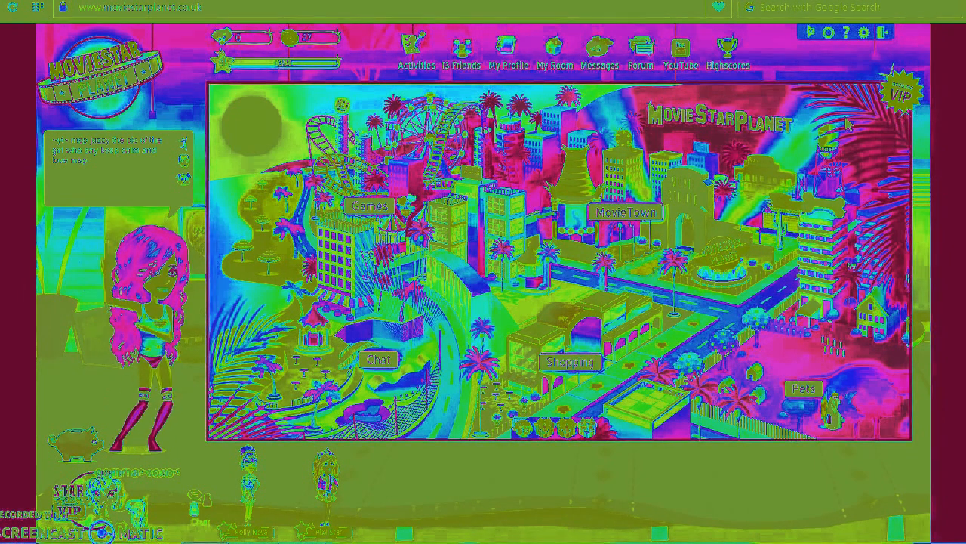